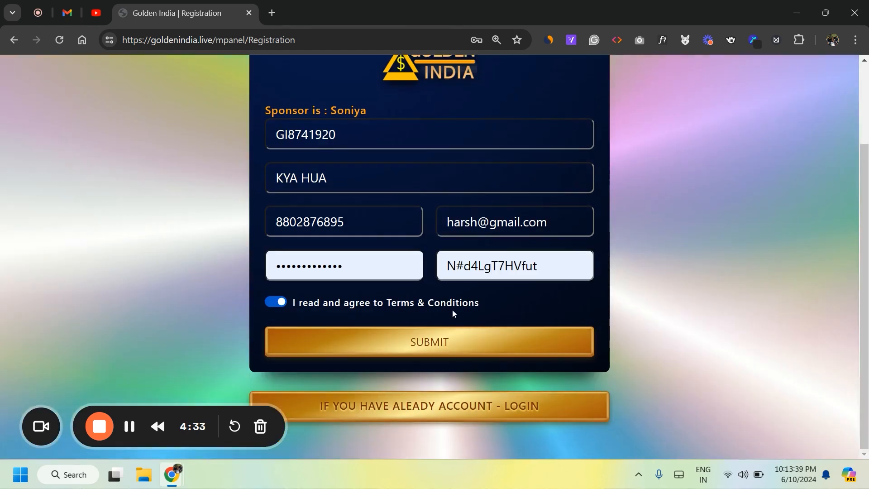
{"action": "mouse_move", "coordinate": [610, 287]}
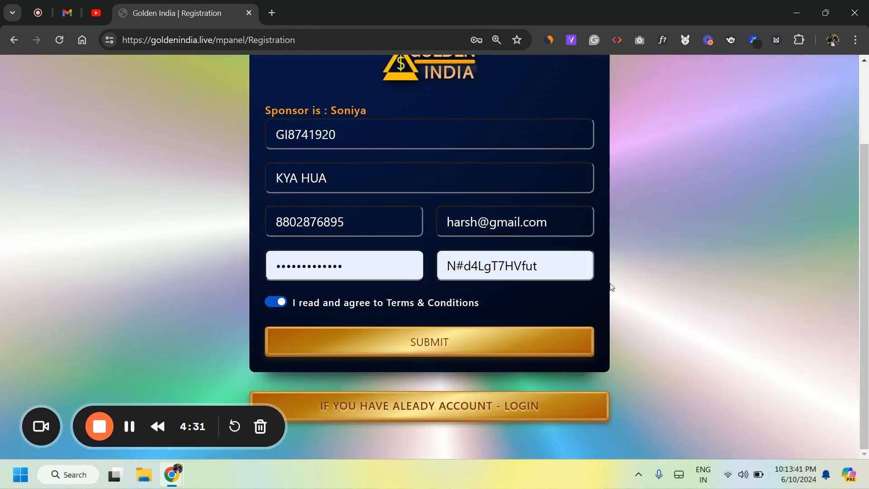
Step: Submit the registration form, dismiss the 'Email used' error, and submit it again
{"action": "scroll", "scroll_direction": "up", "scroll_amount": 3}
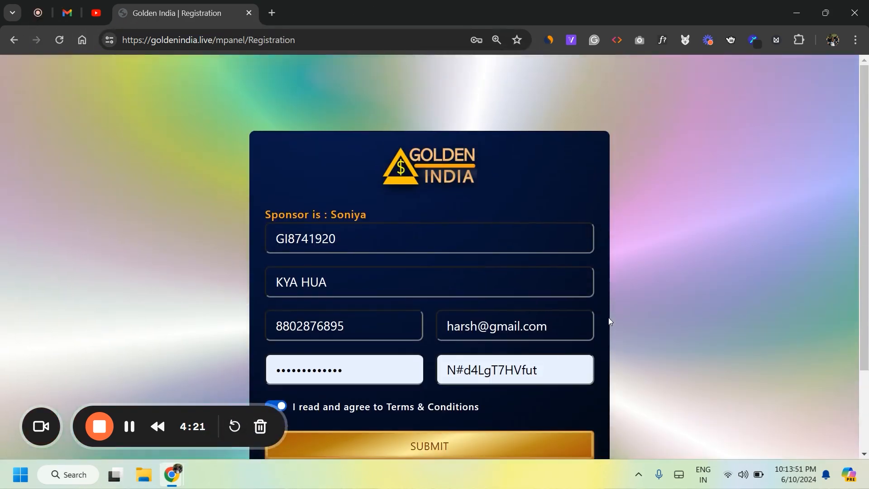
{"action": "mouse_move", "coordinate": [625, 296]}
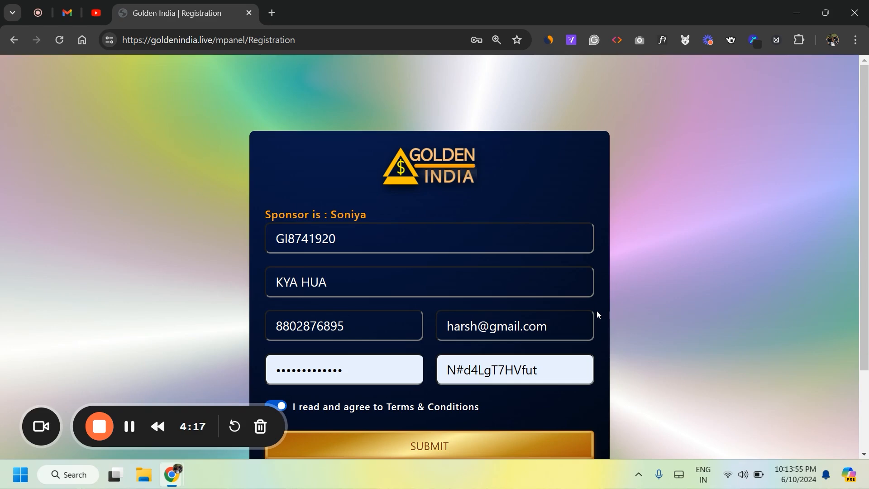
{"action": "scroll", "scroll_direction": "down", "scroll_amount": 3}
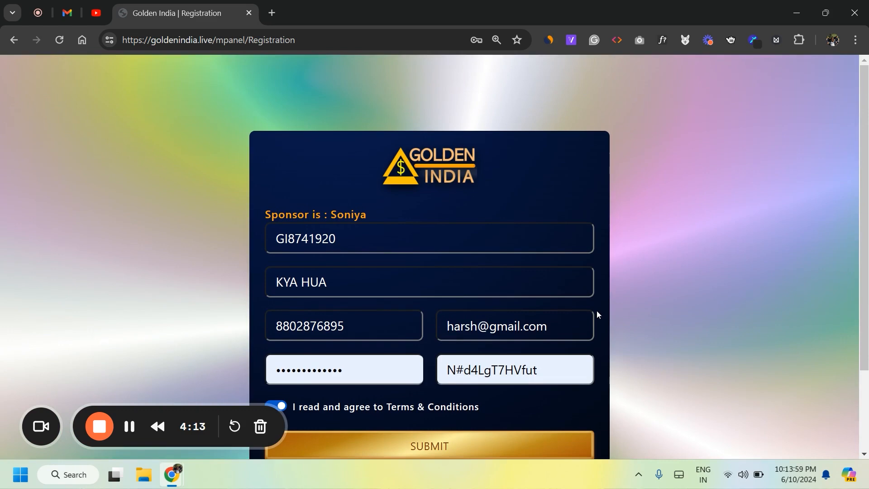
{"action": "scroll", "scroll_direction": "down", "scroll_amount": 3}
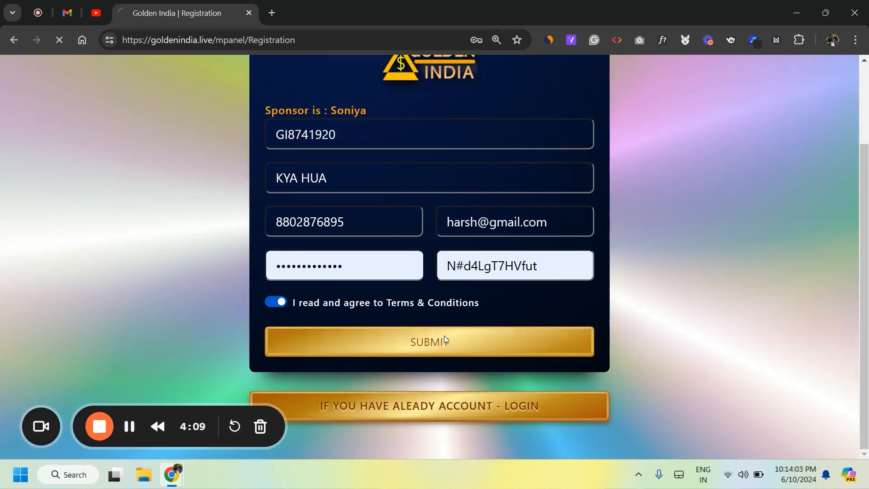
{"action": "left_click", "coordinate": [427, 341]}
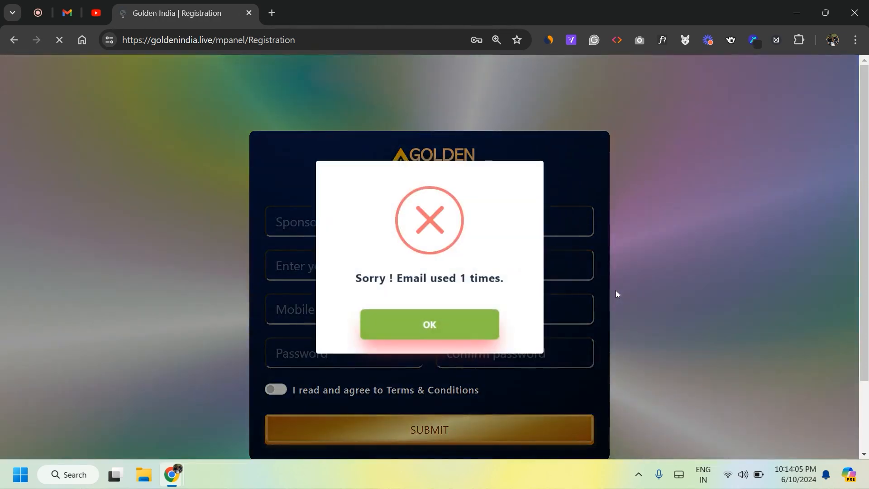
{"action": "left_click", "coordinate": [429, 324]}
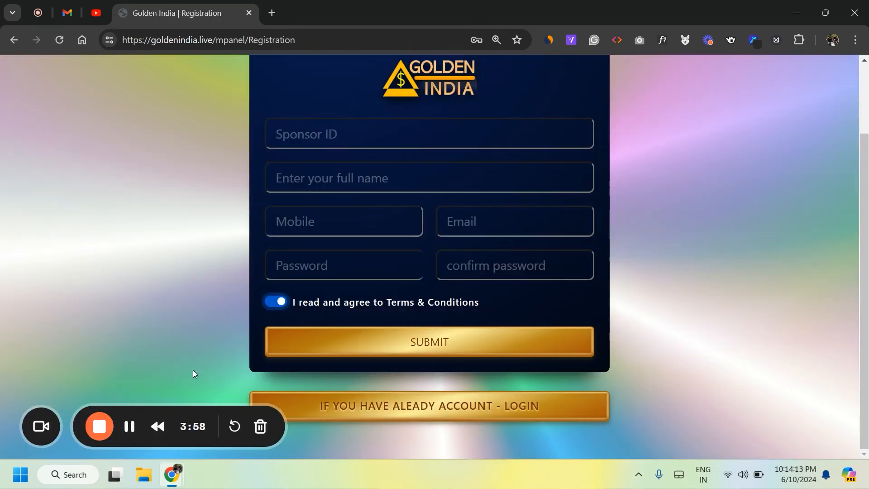
{"action": "left_click", "coordinate": [427, 341]}
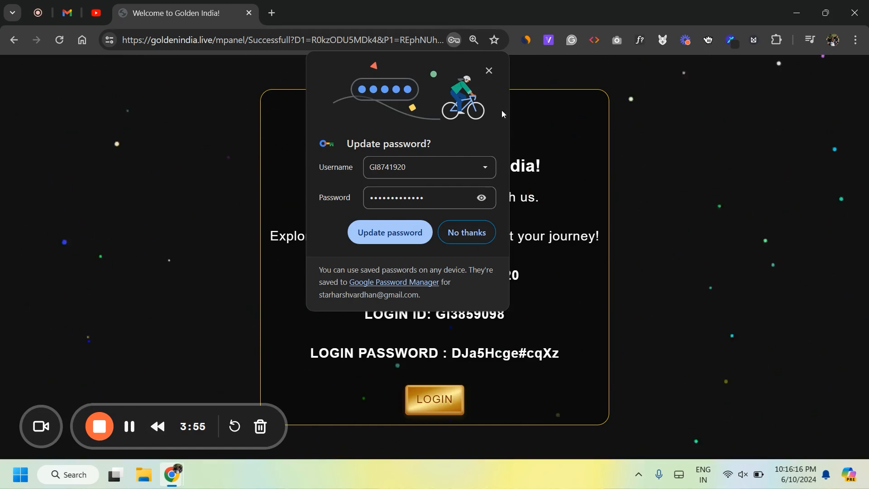
Step: Decline the browser's 'Update password?' popup on the registration welcome page
{"action": "left_click", "coordinate": [466, 233]}
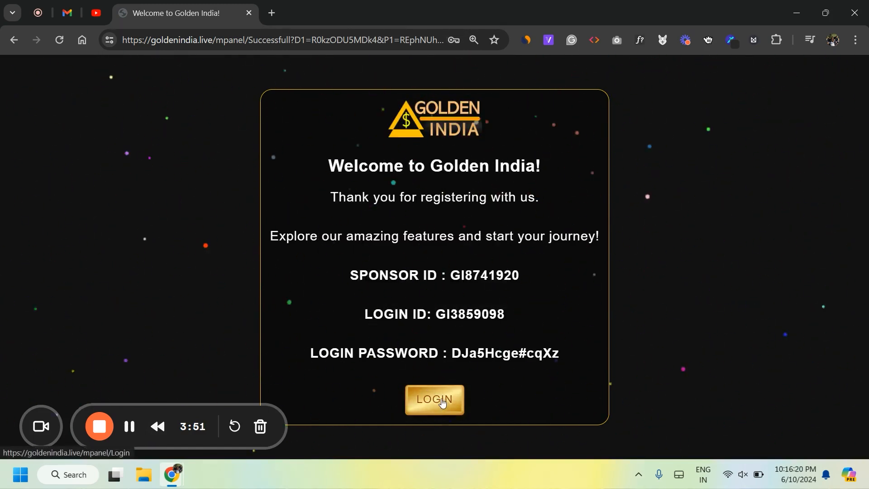
{"action": "mouse_move", "coordinate": [475, 346]}
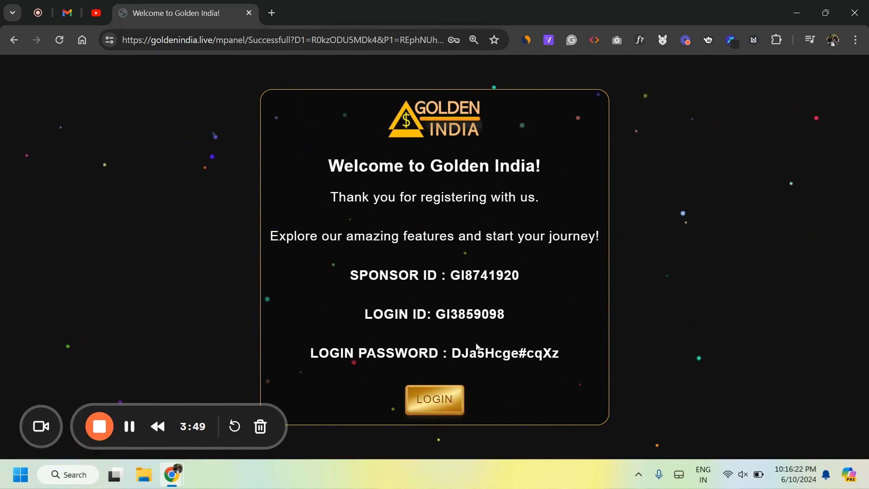
{"action": "mouse_move", "coordinate": [194, 385]}
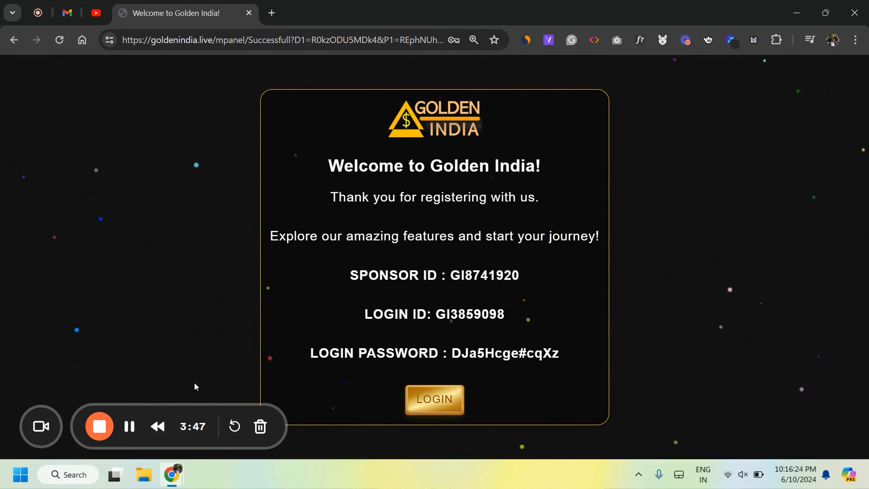
{"action": "left_click", "coordinate": [434, 398]}
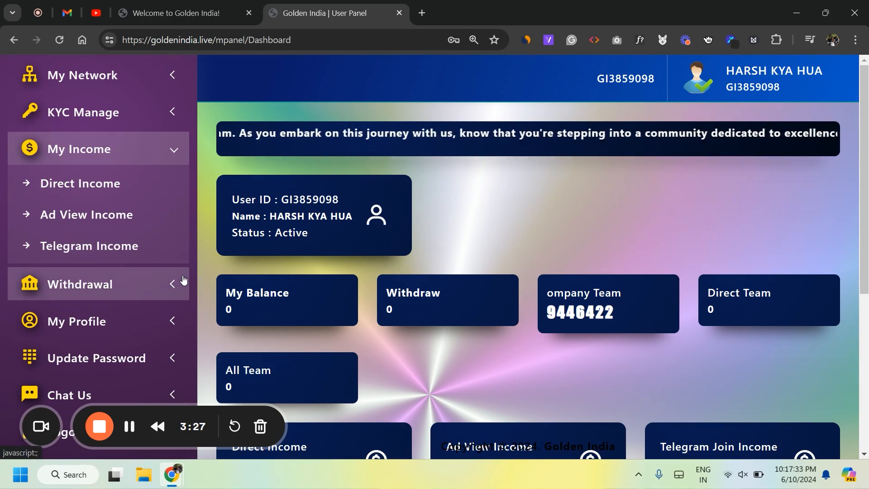
Step: Scroll down the Golden India user panel page
{"action": "scroll", "scroll_direction": "down", "scroll_amount": 3}
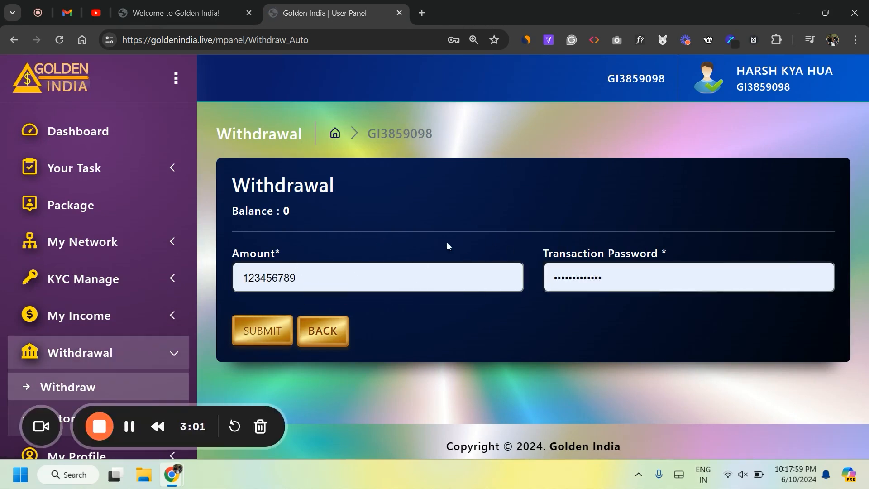
Step: Submit an 800 withdrawal request, then open KYC Manage > KYC Req
{"action": "left_click", "coordinate": [377, 277]}
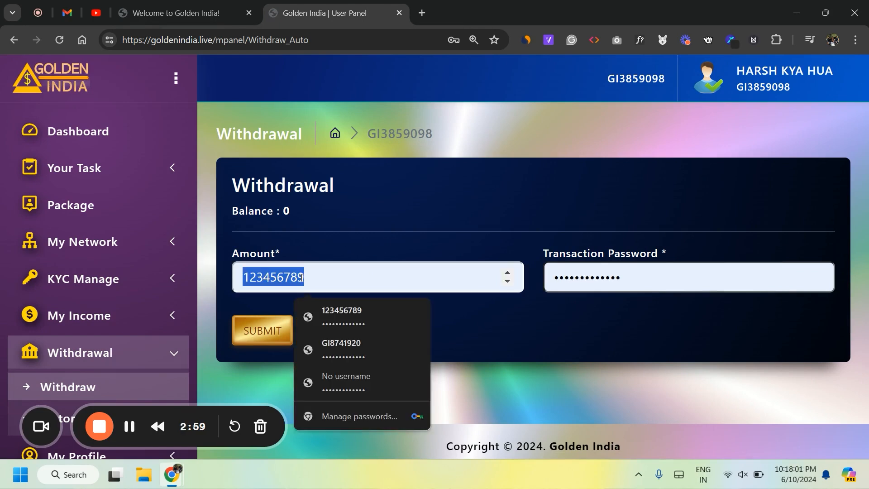
{"action": "type", "text": "800"}
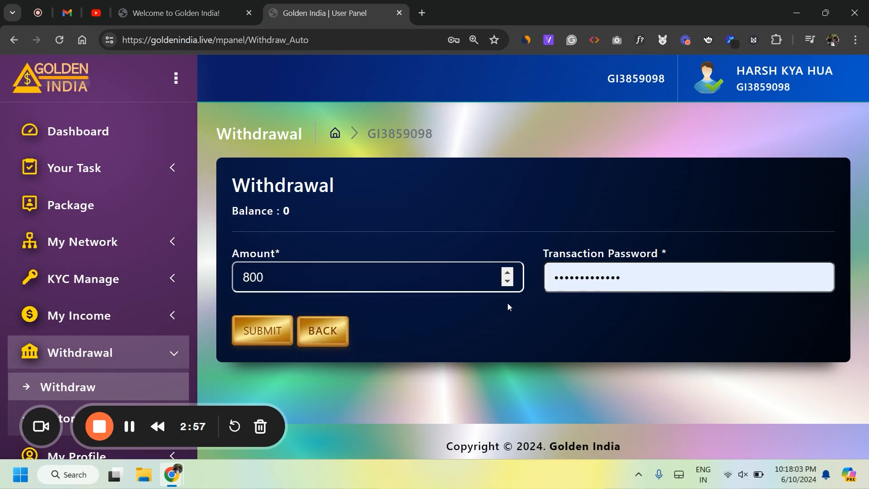
{"action": "left_click", "coordinate": [686, 276]}
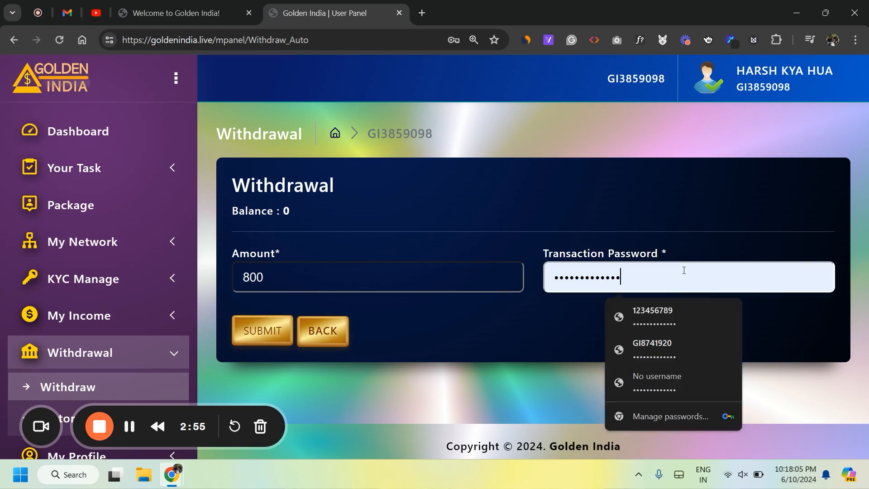
{"action": "left_click", "coordinate": [261, 330]}
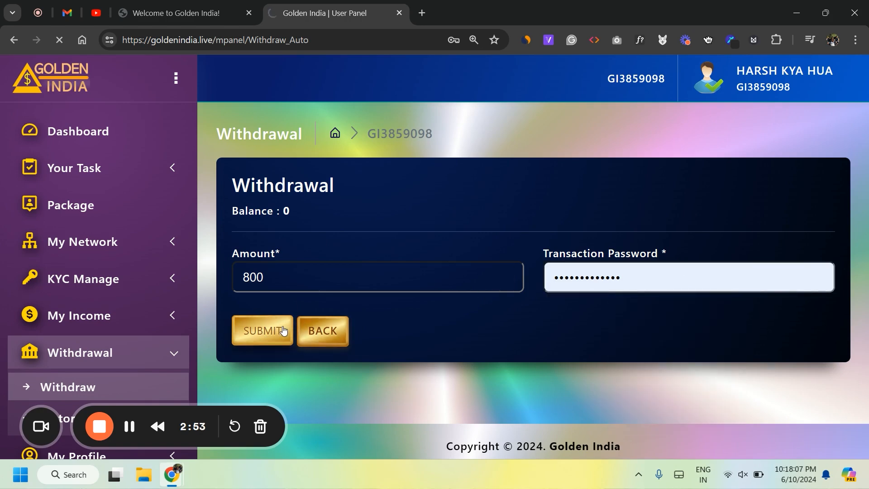
{"action": "left_click", "coordinate": [261, 330]}
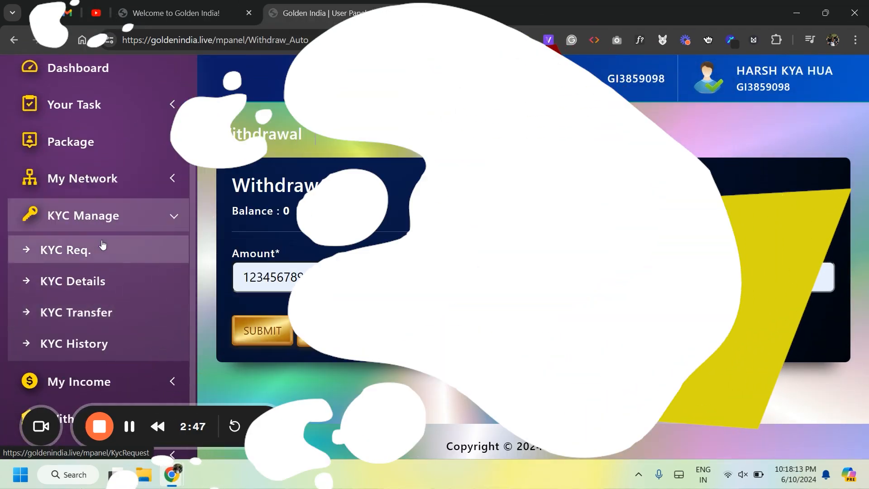
{"action": "left_click", "coordinate": [65, 249]}
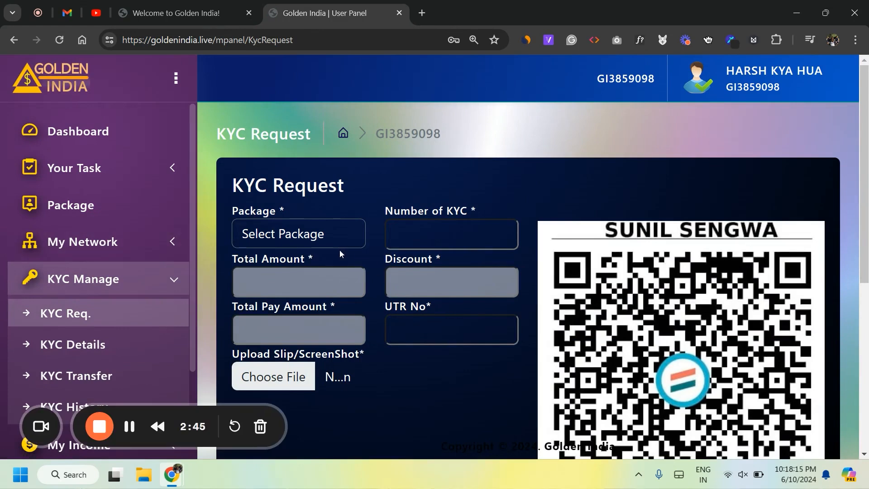
Step: Review the KYC Request form's UTR field and payment QR code, then pick an activation package
{"action": "left_click", "coordinate": [450, 329]}
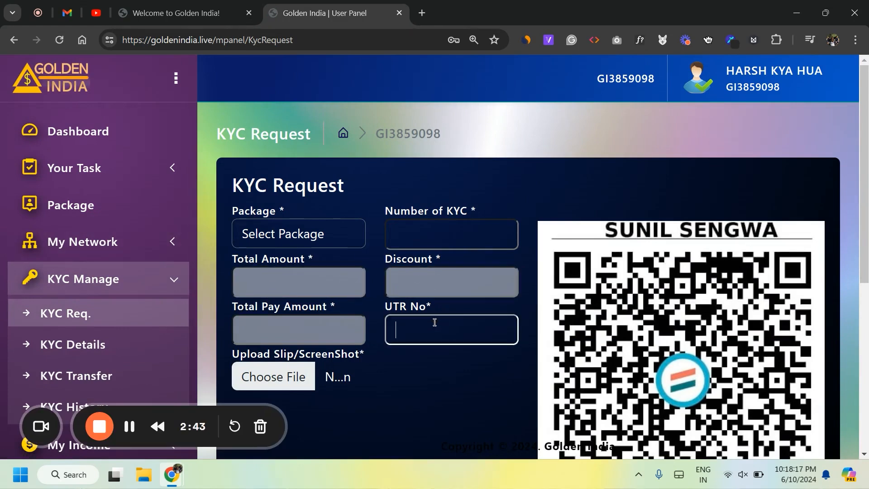
{"action": "scroll", "scroll_direction": "down", "scroll_amount": 3}
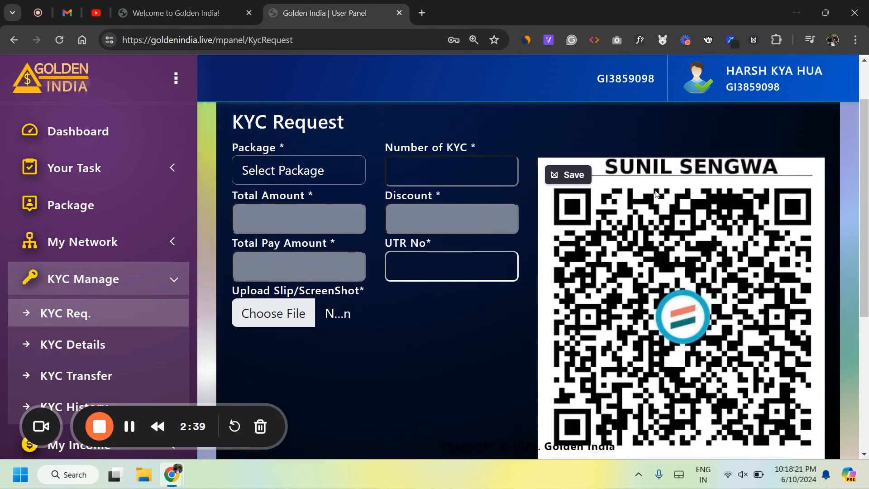
{"action": "scroll", "scroll_direction": "down", "scroll_amount": 3}
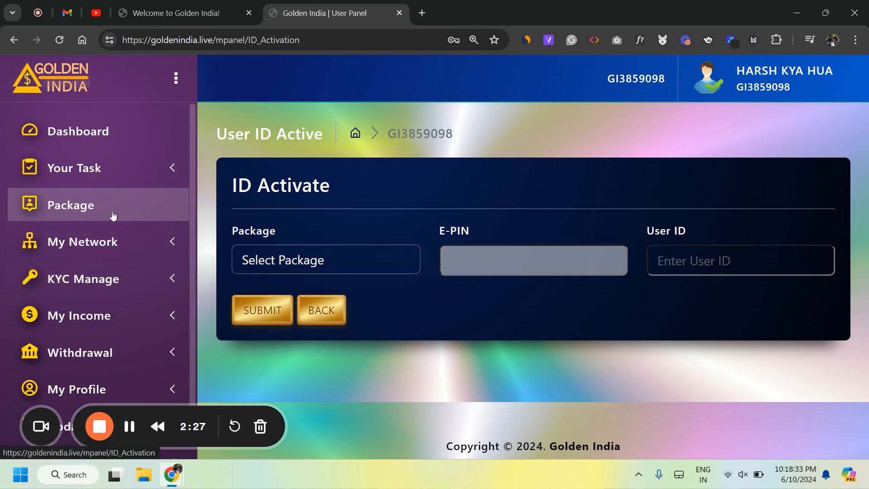
{"action": "left_click", "coordinate": [326, 259]}
{"action": "type", "text": "GI3859098"}
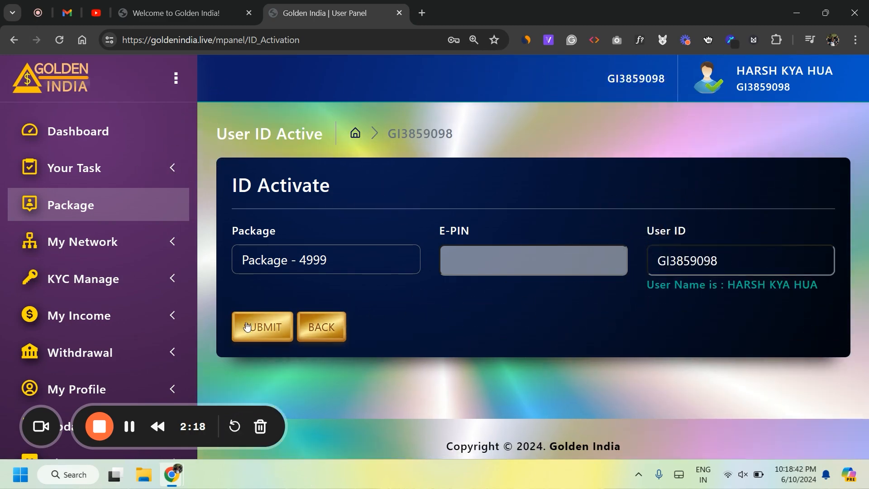
Step: Submit ID activation, dismiss the invalid e-PIN error, and reselect Package - 4999
{"action": "left_click", "coordinate": [261, 326]}
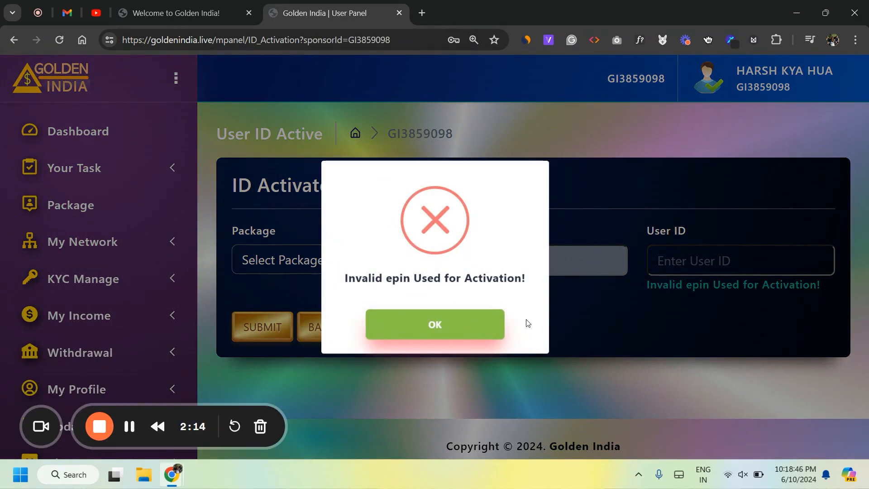
{"action": "left_click", "coordinate": [434, 324]}
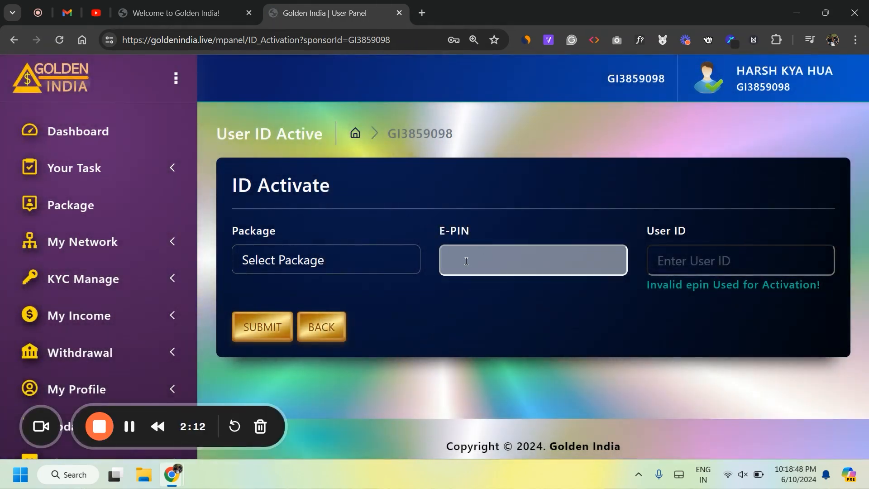
{"action": "left_click", "coordinate": [326, 260]}
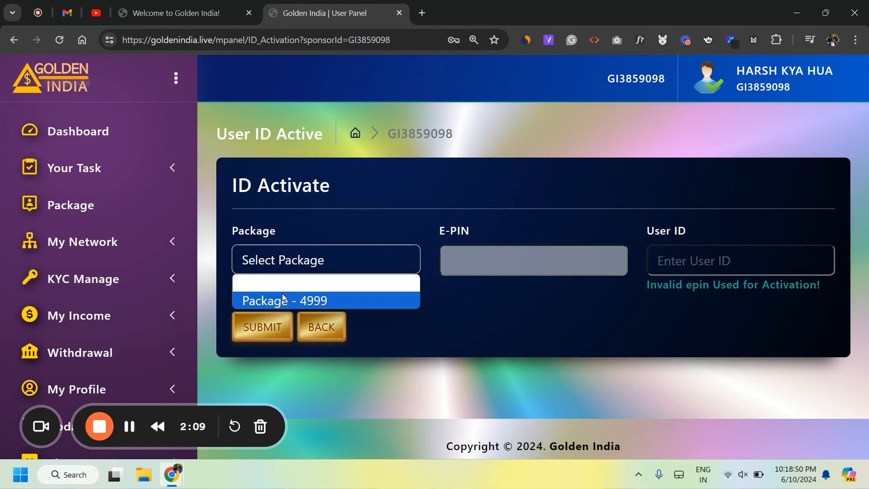
{"action": "left_click", "coordinate": [283, 299]}
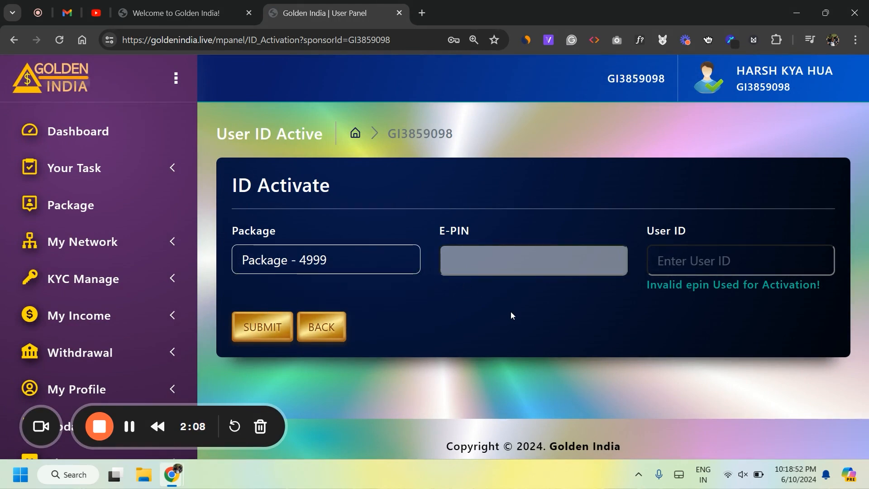
{"action": "scroll", "scroll_direction": "down", "scroll_amount": 3}
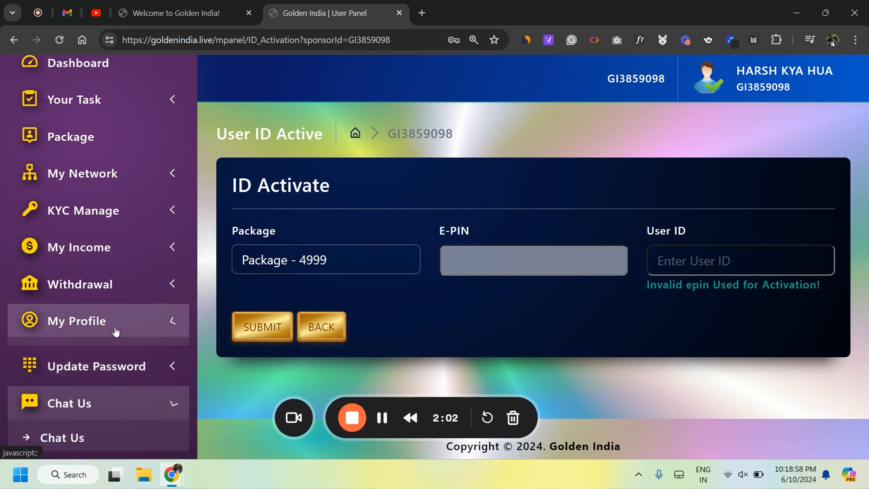
{"action": "left_click", "coordinate": [76, 321]}
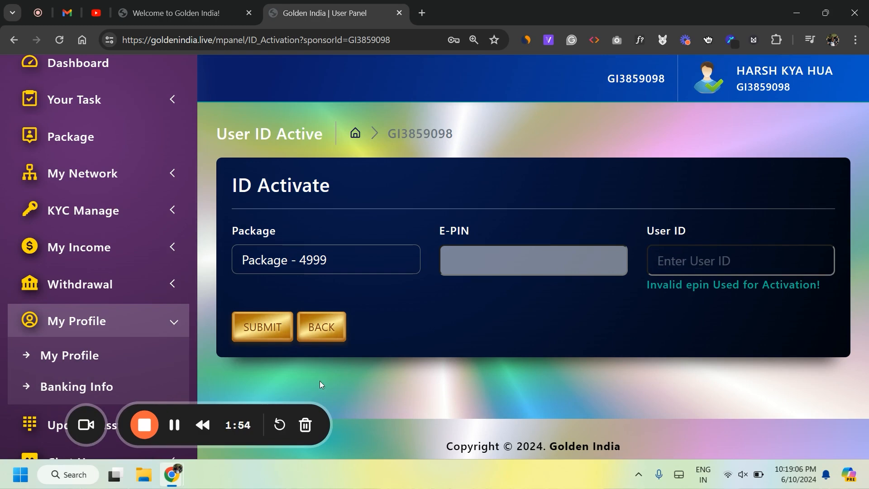
Step: Open My Network > Direct Network to view the empty direct team table
{"action": "left_click", "coordinate": [83, 173]}
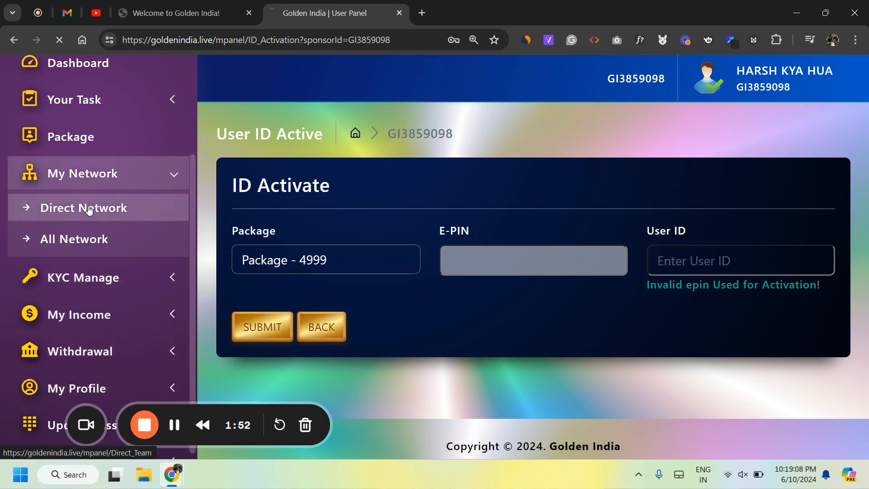
{"action": "left_click", "coordinate": [83, 207]}
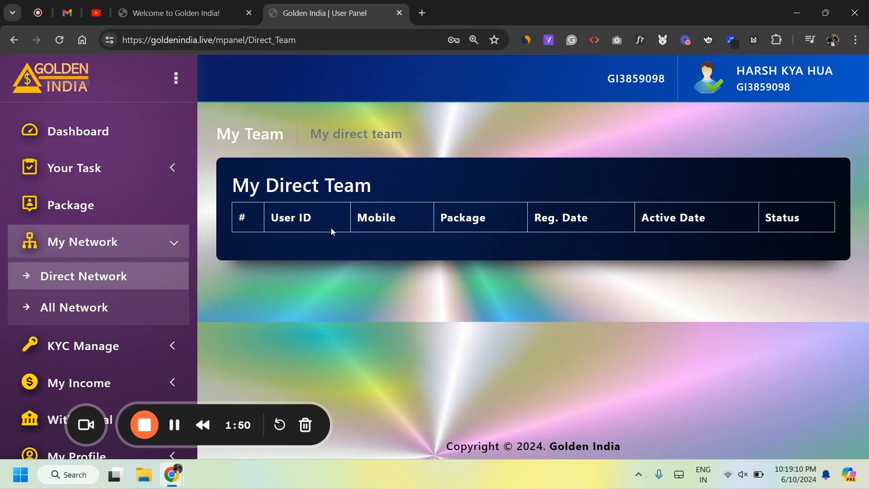
Step: Open Your Task > View Ad to reach the Daily Video Ad page
{"action": "left_click", "coordinate": [74, 168]}
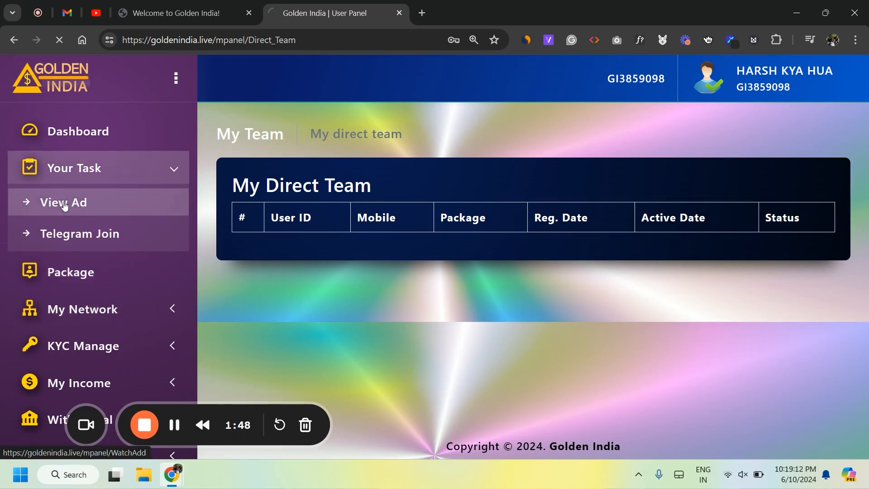
{"action": "left_click", "coordinate": [63, 201]}
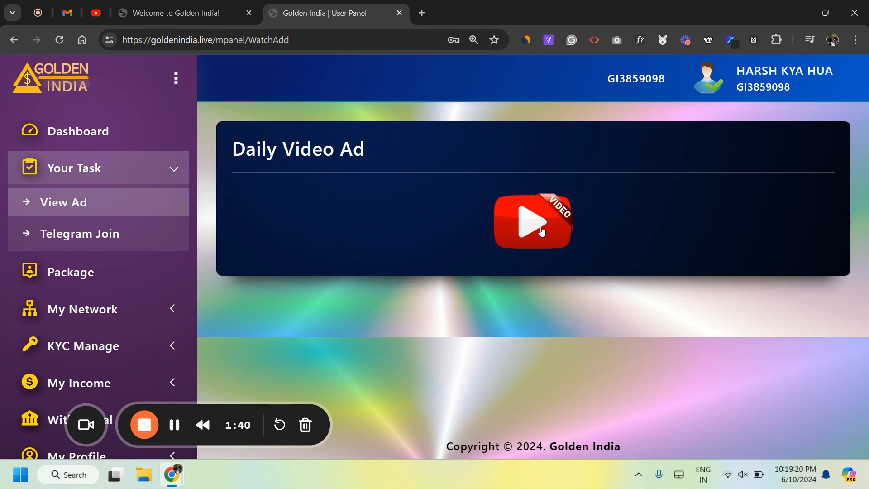
{"action": "mouse_move", "coordinate": [535, 322]}
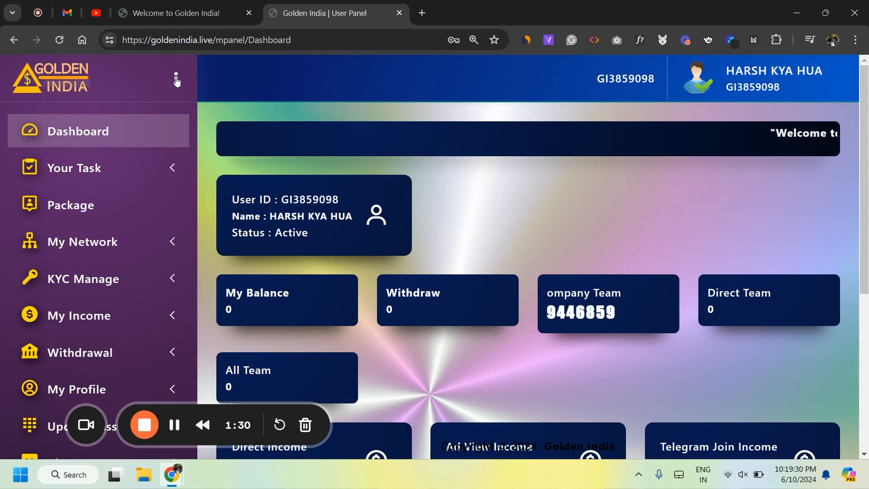
{"action": "mouse_move", "coordinate": [502, 180]}
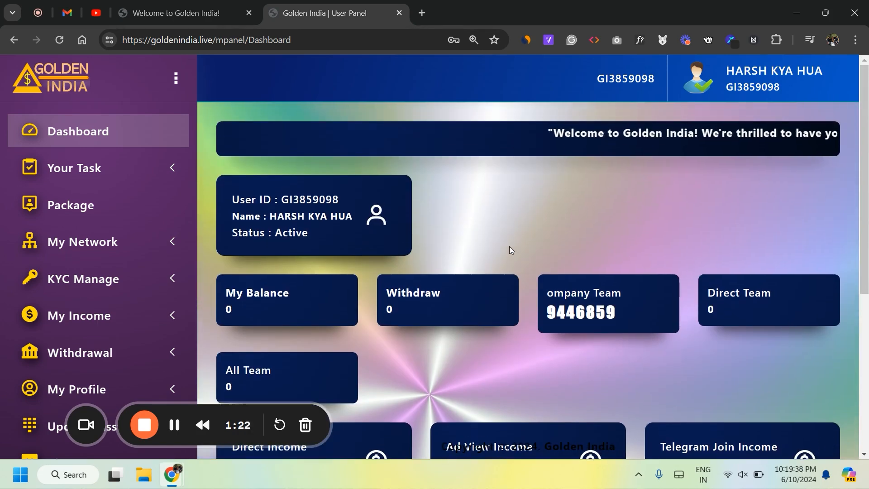
Step: Open My Network > All Network to view the empty downline team table
{"action": "scroll", "scroll_direction": "down", "scroll_amount": 3}
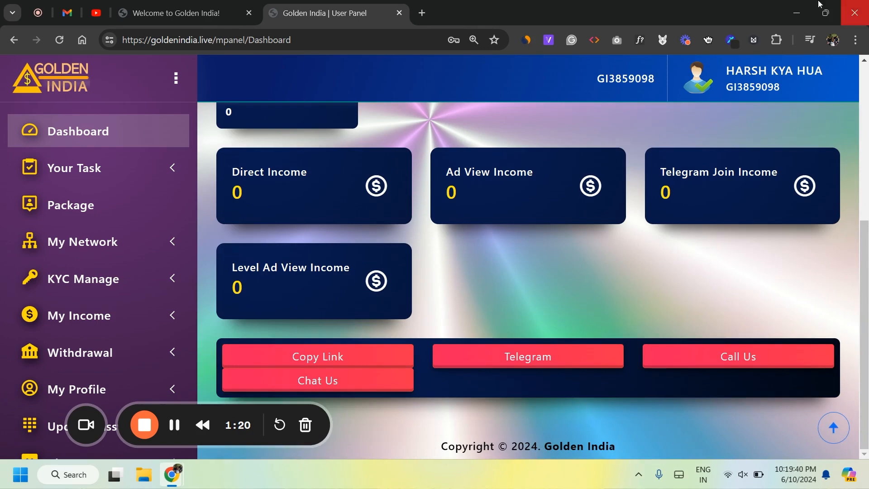
{"action": "left_click", "coordinate": [82, 241]}
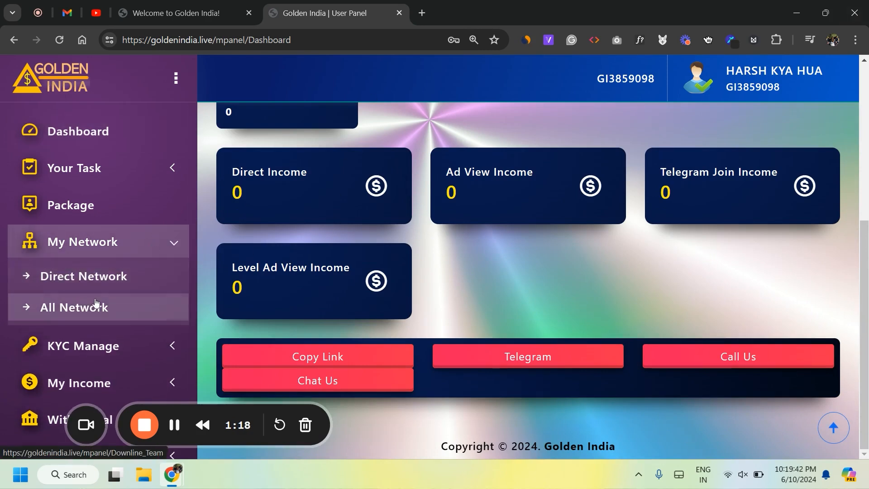
{"action": "left_click", "coordinate": [74, 306]}
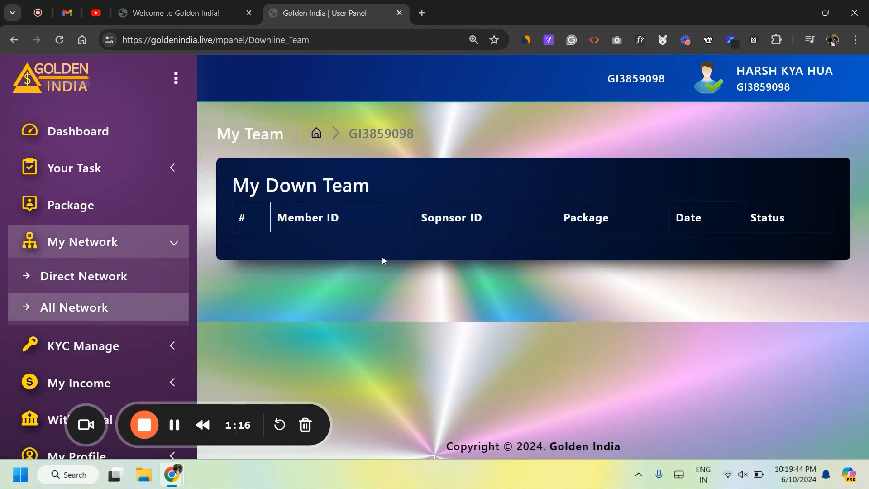
{"action": "mouse_move", "coordinate": [116, 201]}
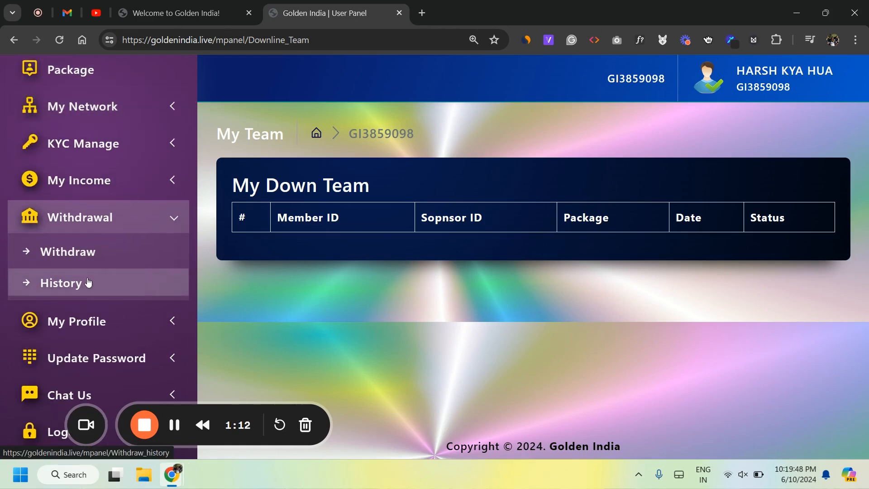
Step: Open Withdrawal History, which lists no past withdrawals
{"action": "left_click", "coordinate": [62, 282]}
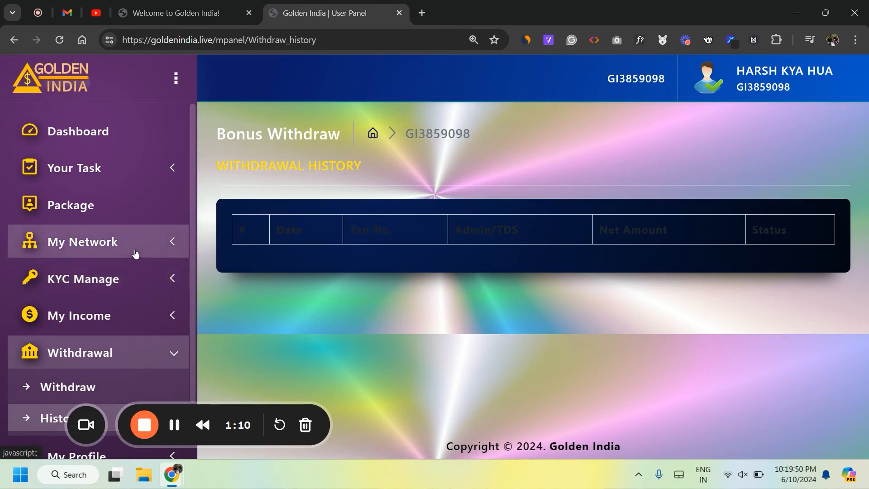
{"action": "mouse_move", "coordinate": [498, 294]}
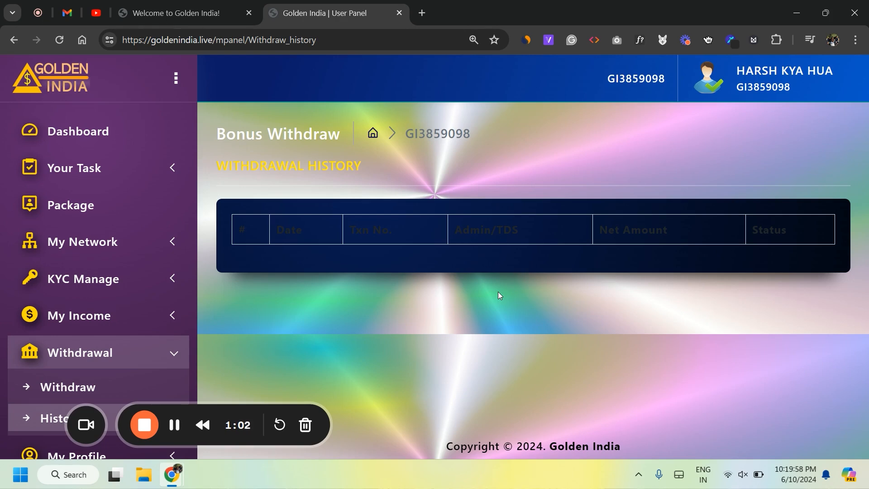
{"action": "mouse_move", "coordinate": [74, 168]}
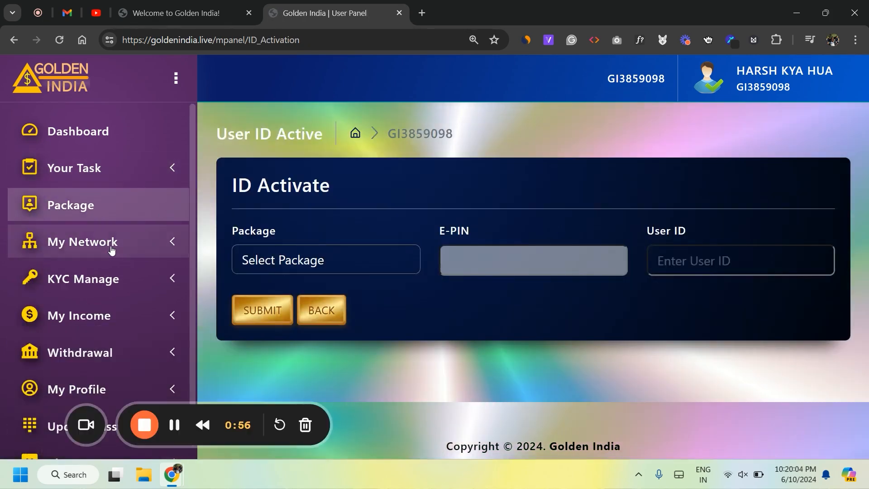
Step: Expand KYC Manage and open KYC Details, showing an empty KYC package table
{"action": "left_click", "coordinate": [83, 278]}
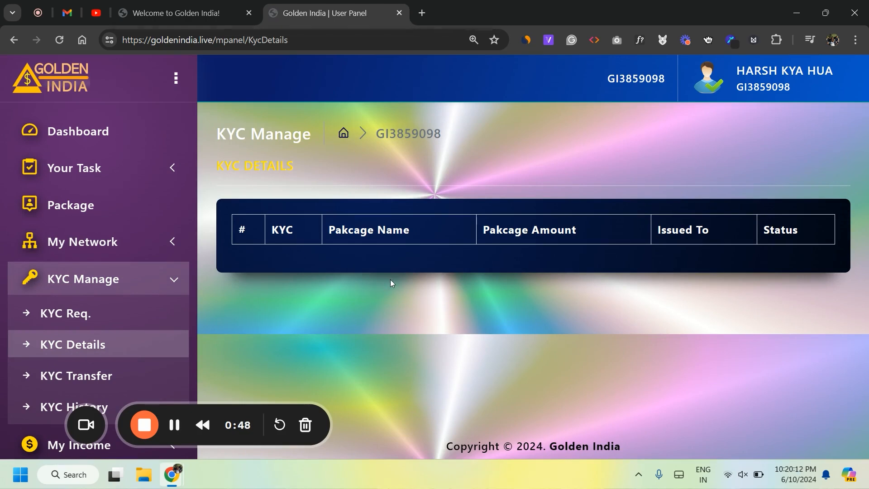
{"action": "mouse_move", "coordinate": [261, 296]}
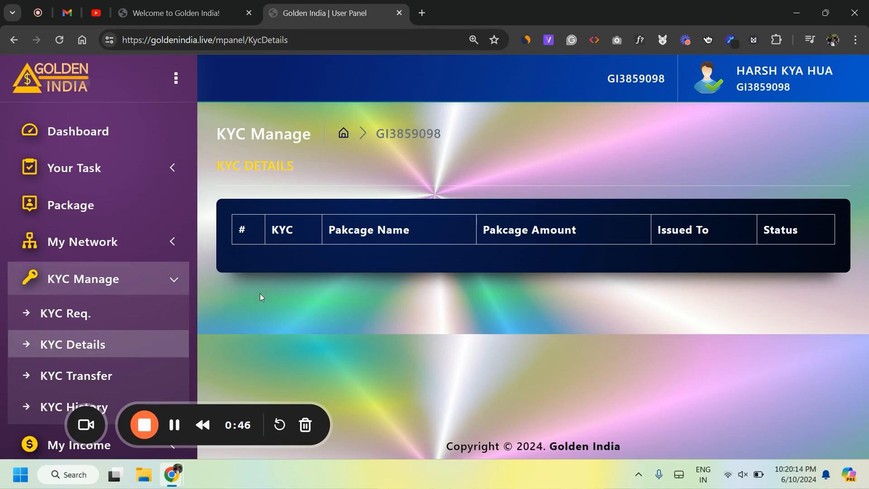
{"action": "scroll", "scroll_direction": "down", "scroll_amount": 3}
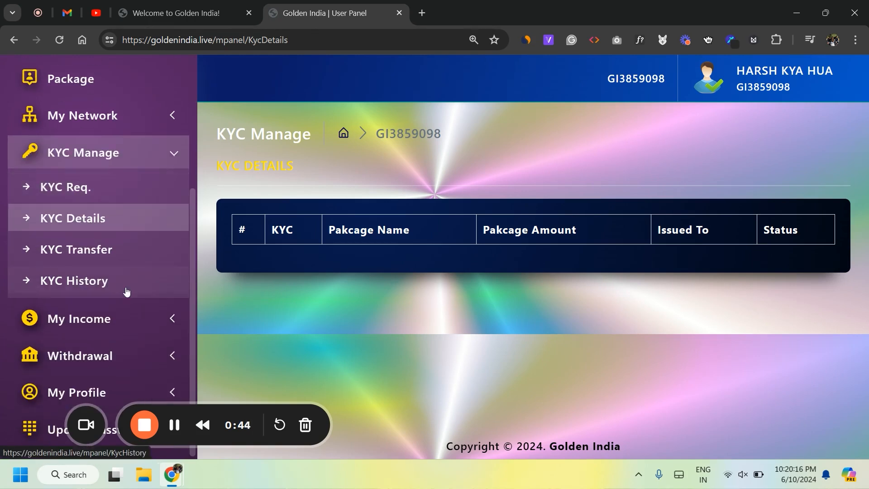
{"action": "left_click", "coordinate": [76, 249]}
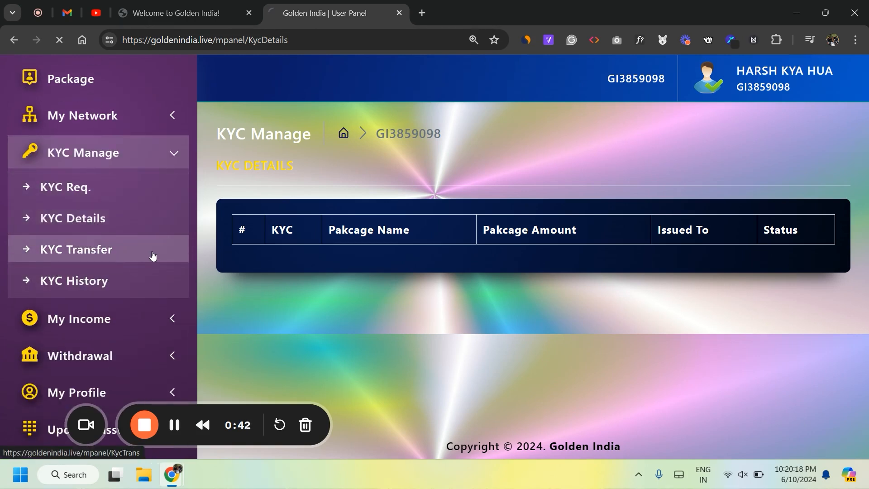
Step: Load KYC Transfer, trigger the SPONSOR NOT VALID recipient error, and return to the dashboard
{"action": "left_click", "coordinate": [77, 249]}
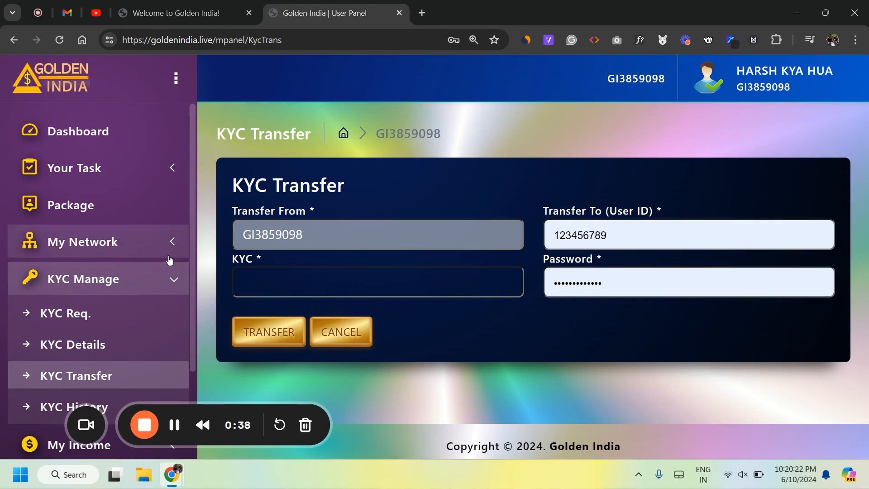
{"action": "mouse_move", "coordinate": [140, 252]}
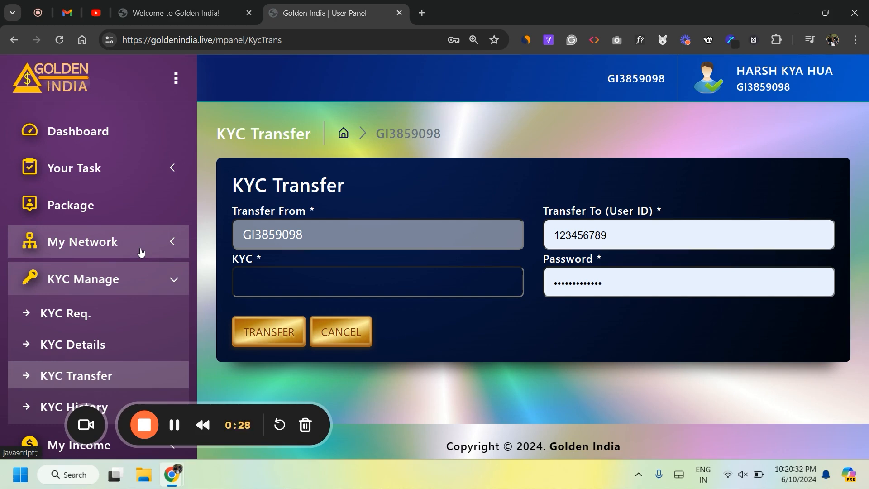
{"action": "mouse_move", "coordinate": [208, 271]}
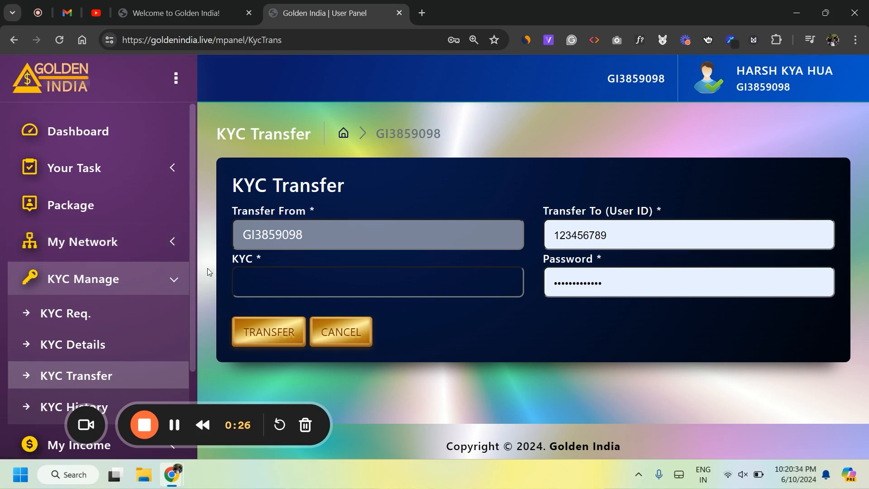
{"action": "left_click", "coordinate": [269, 332]}
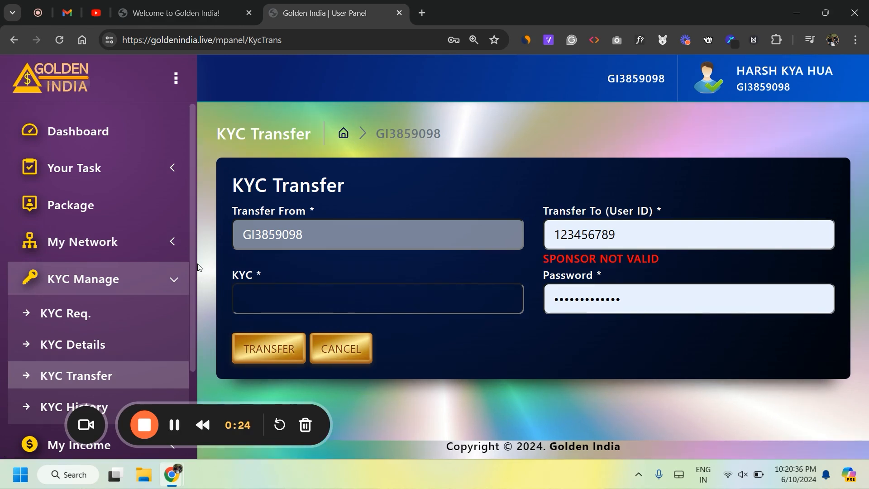
{"action": "mouse_move", "coordinate": [199, 237]}
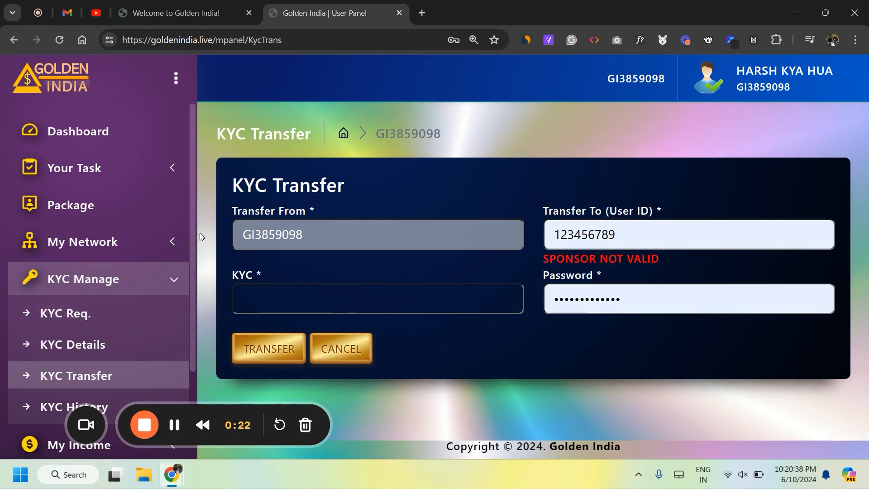
{"action": "left_click", "coordinate": [78, 131]}
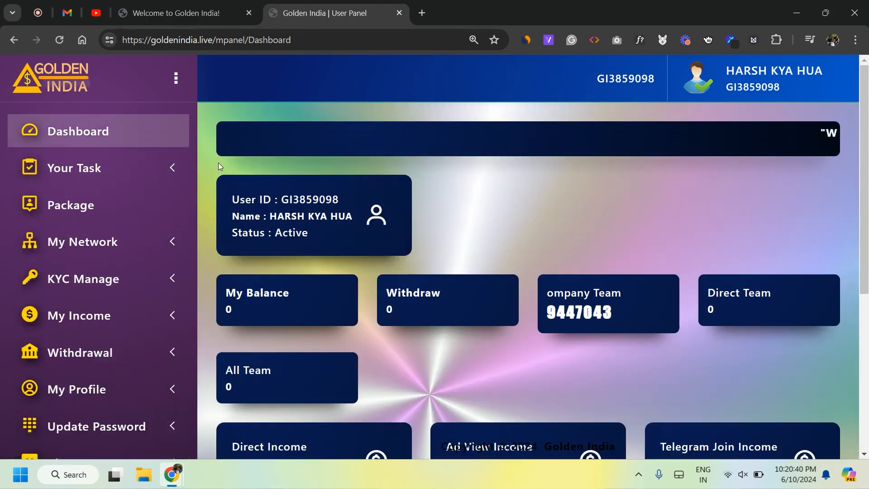
{"action": "scroll", "scroll_direction": "down", "scroll_amount": 3}
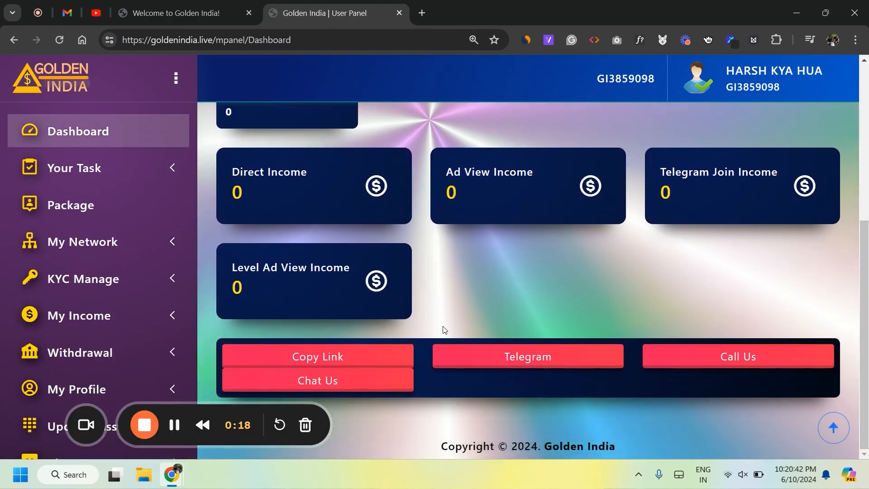
{"action": "mouse_move", "coordinate": [518, 324]}
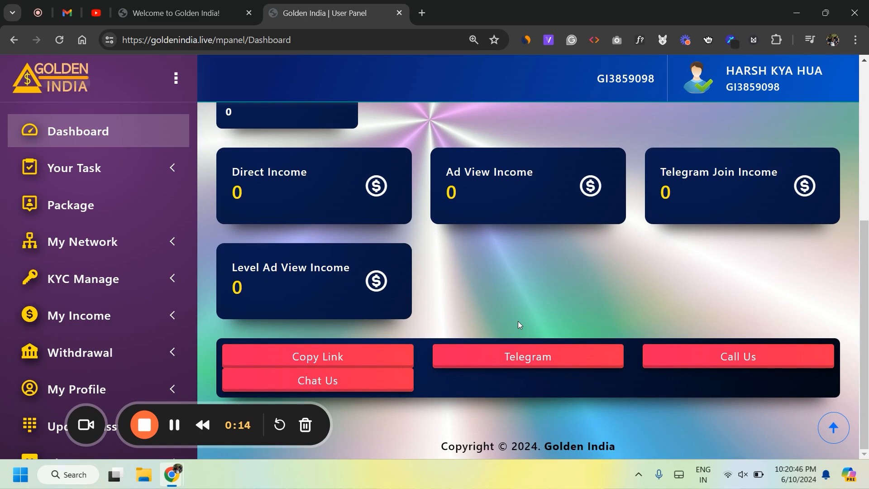
{"action": "scroll", "scroll_direction": "up", "scroll_amount": 3}
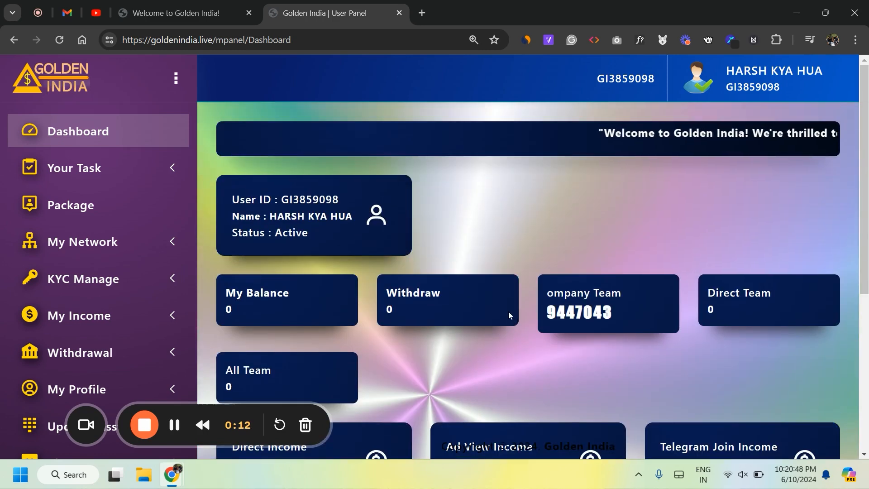
{"action": "scroll", "scroll_direction": "down", "scroll_amount": 3}
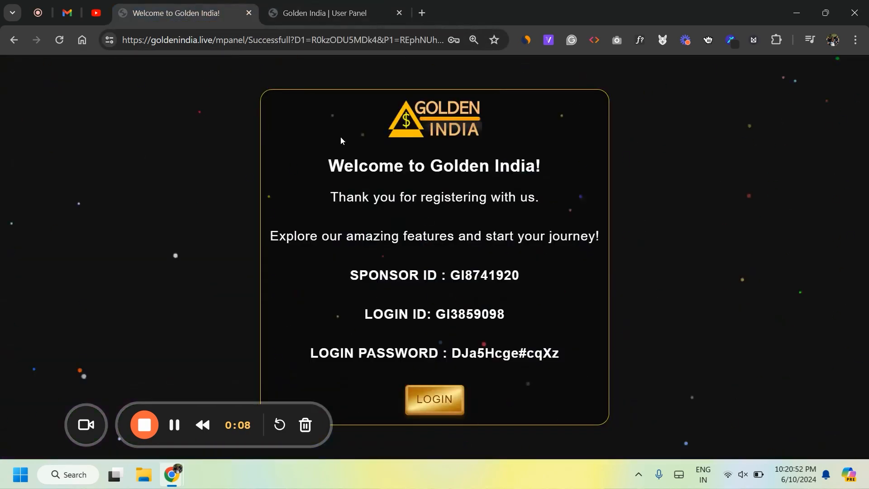
{"action": "left_click", "coordinate": [434, 399]}
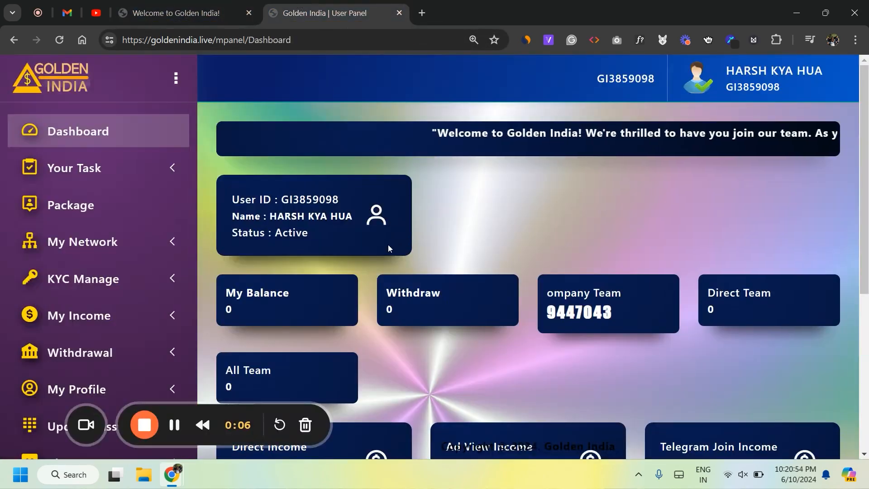